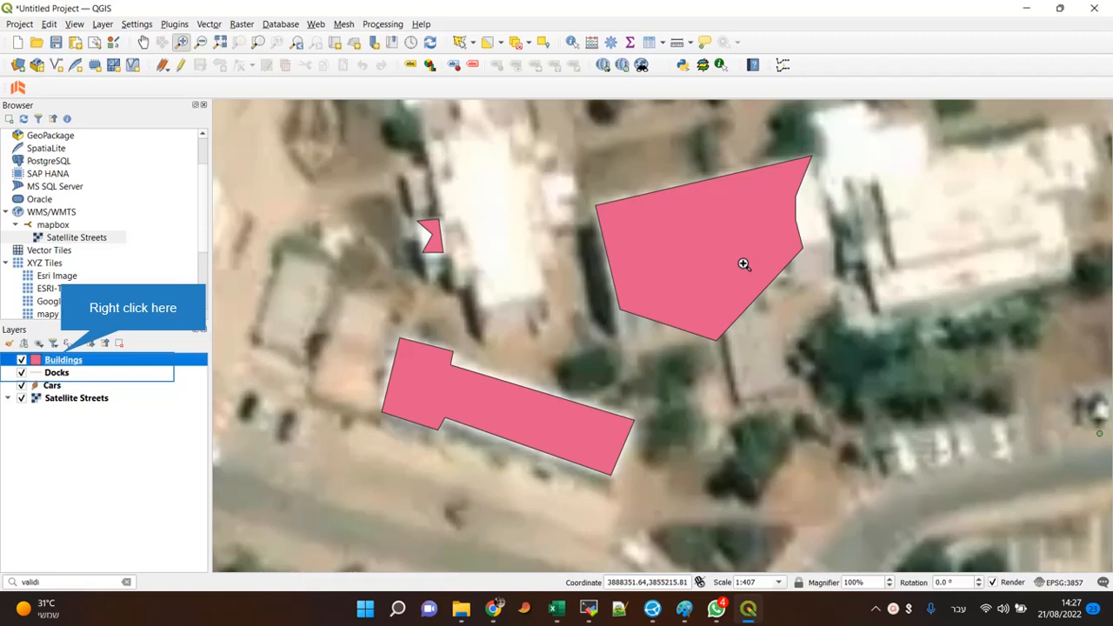
mouse_move(652, 194)
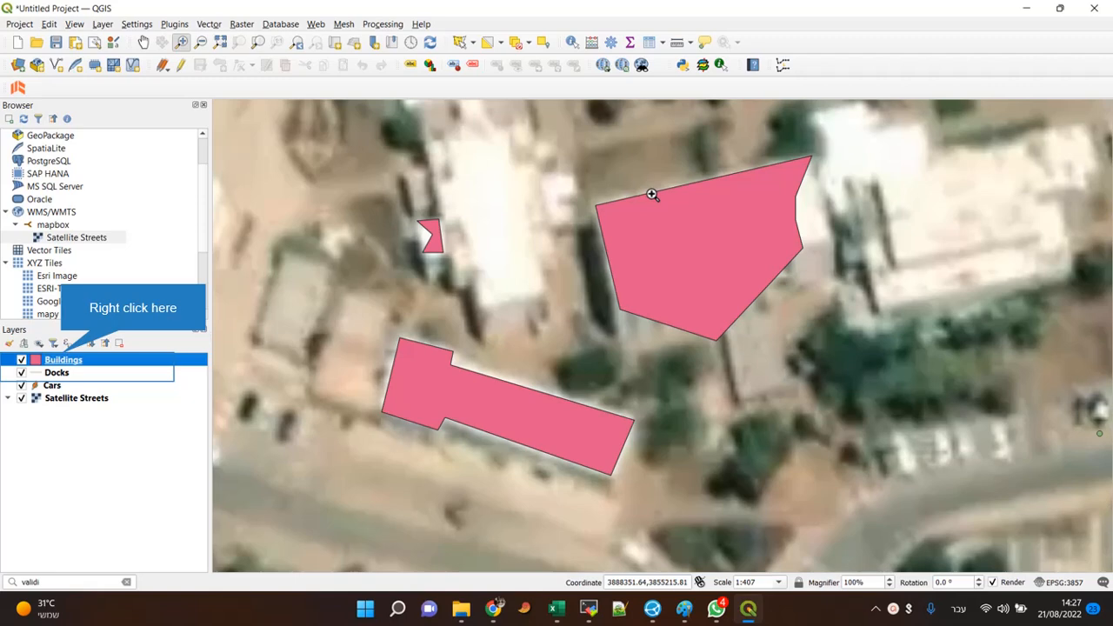
mouse_move(426, 254)
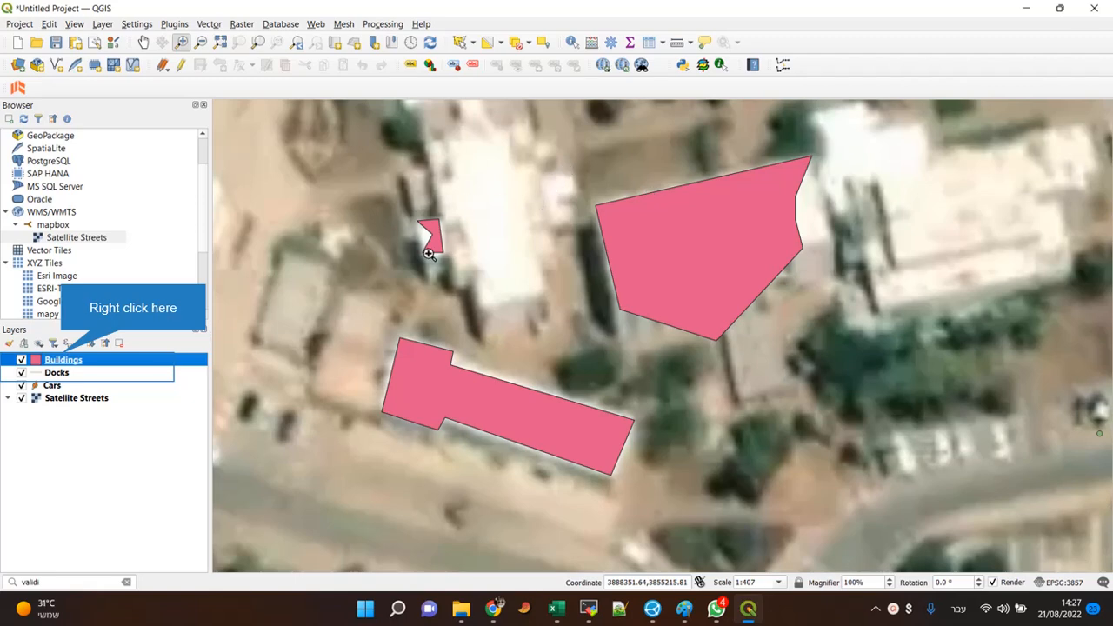
mouse_move(673, 246)
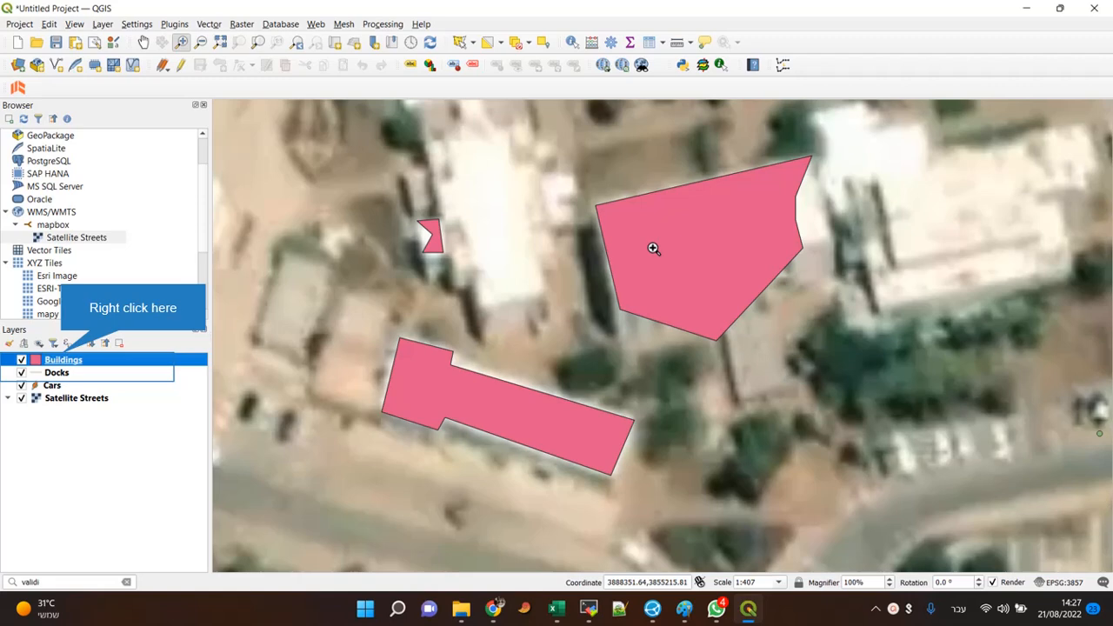
mouse_move(443, 317)
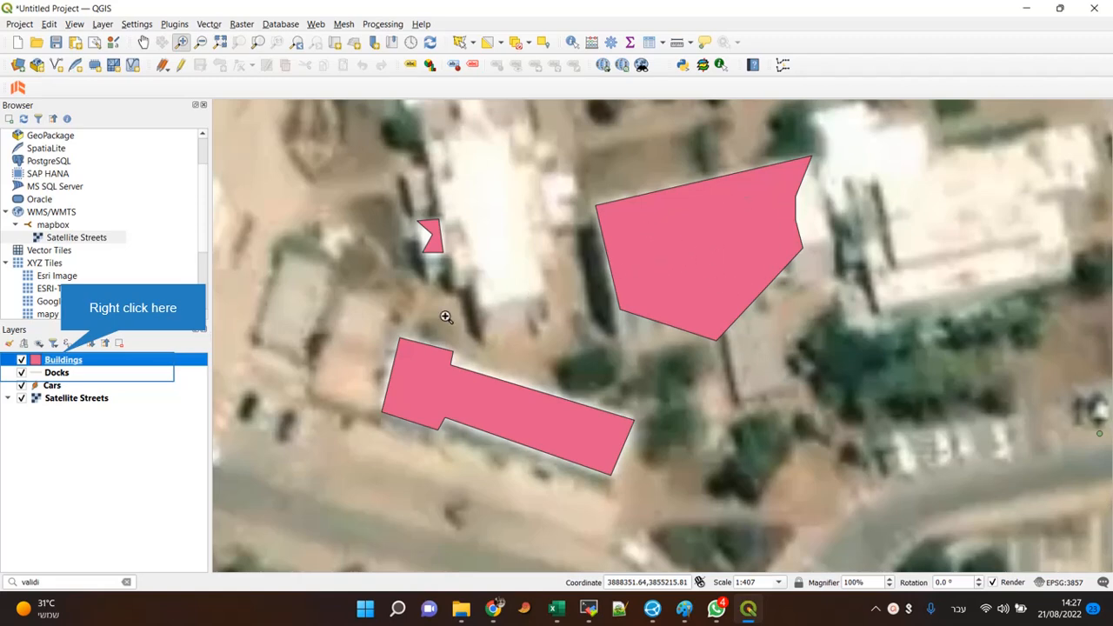
Step: Review and close the Buildings attribute table, then set the selection mode to Select Feature(s)
right_click(63, 359)
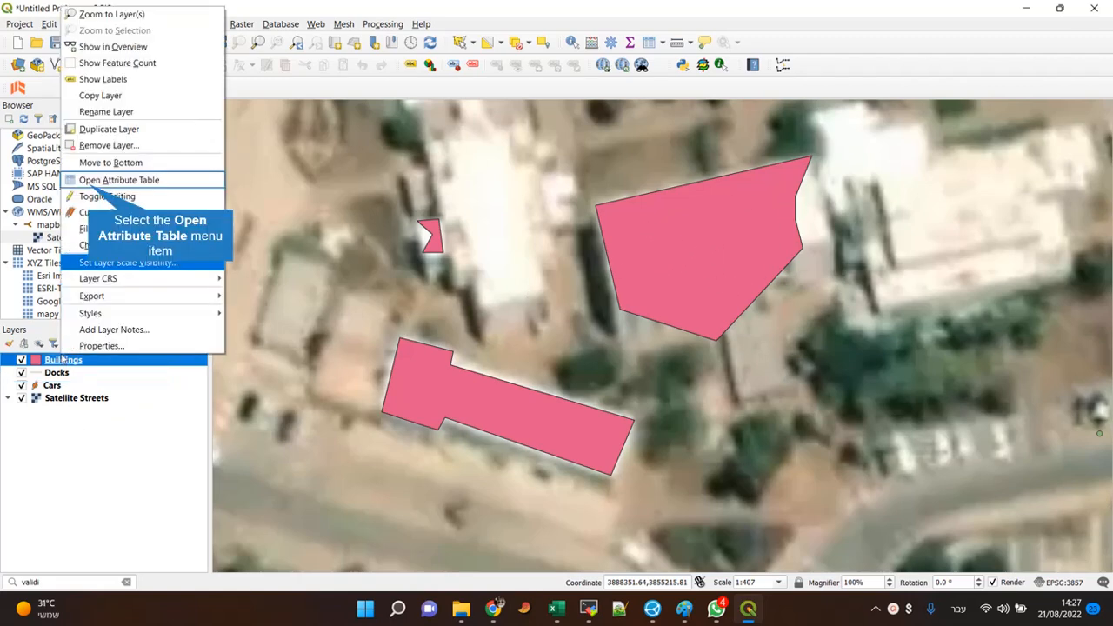
click(118, 180)
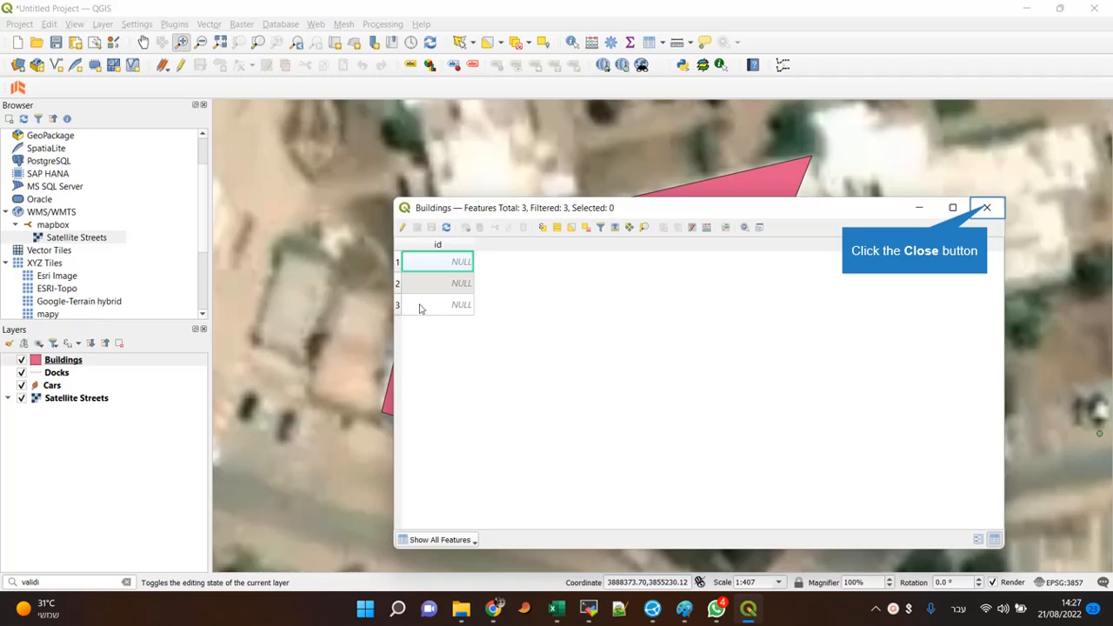
mouse_move(497, 303)
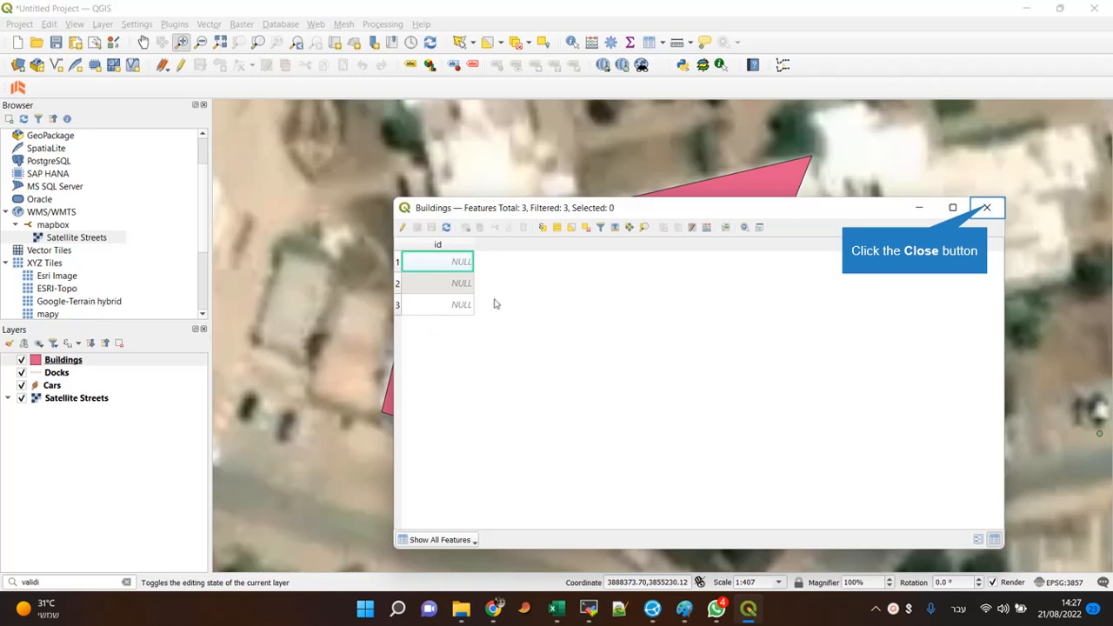
click(987, 207)
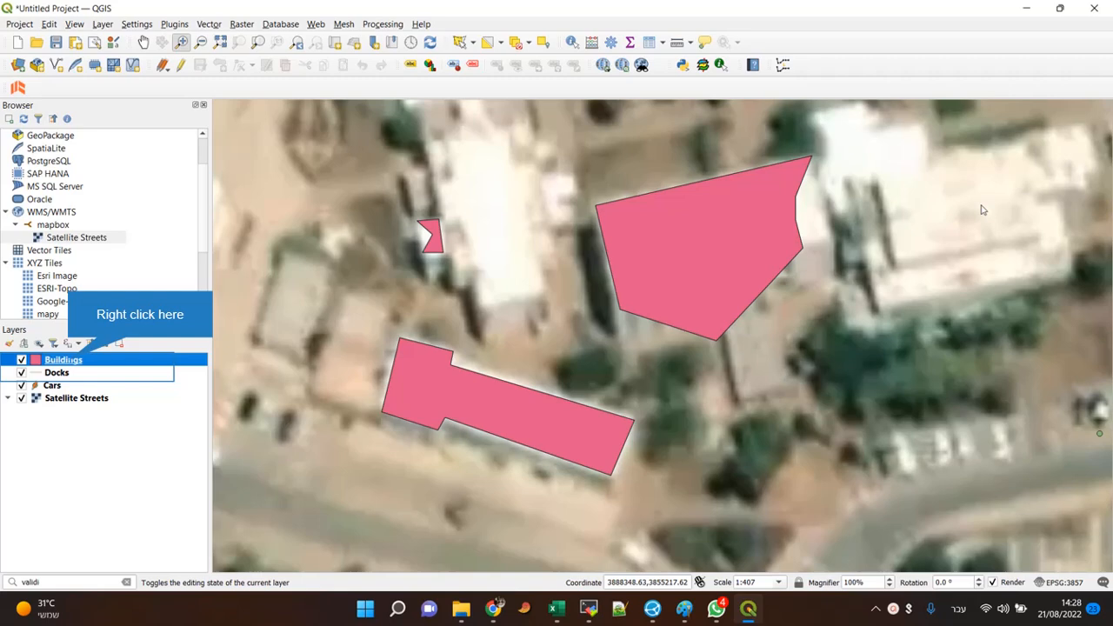
mouse_move(969, 210)
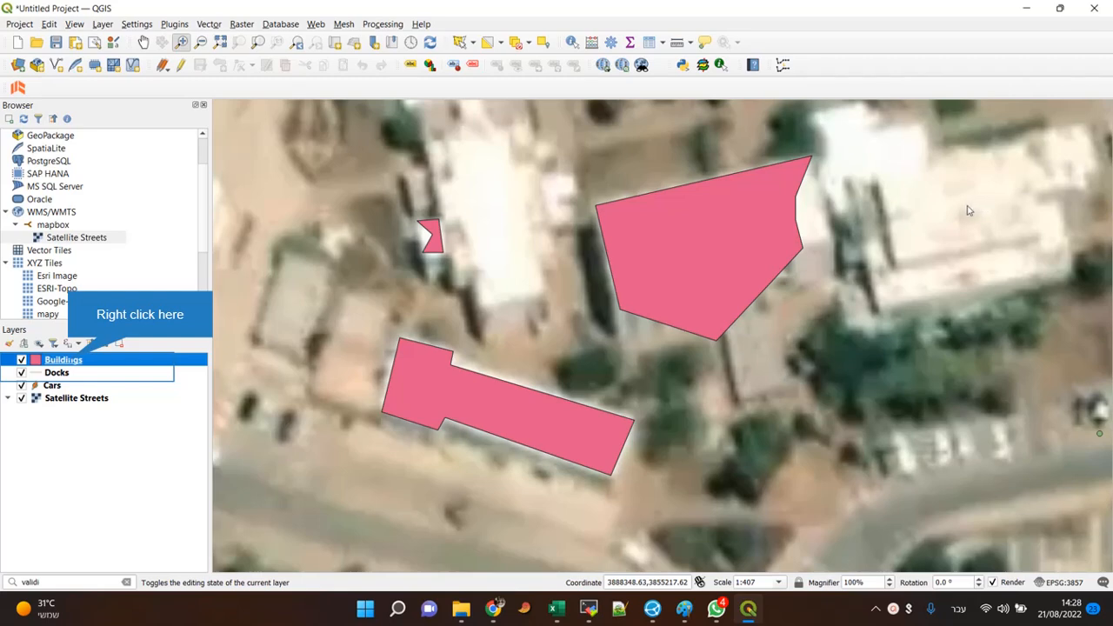
mouse_move(964, 210)
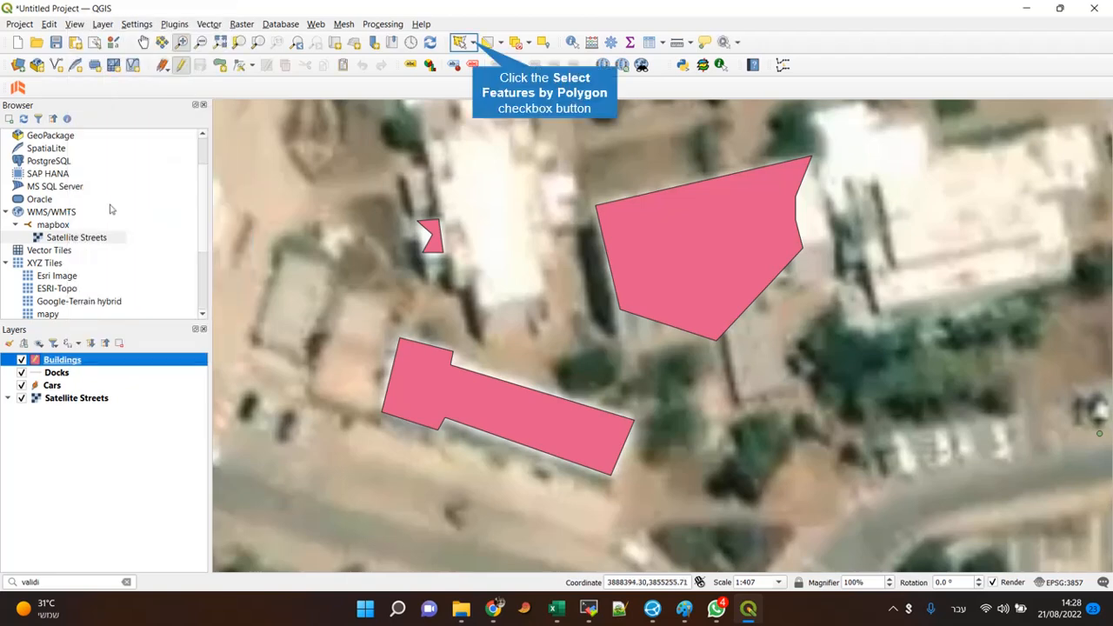
mouse_move(147, 184)
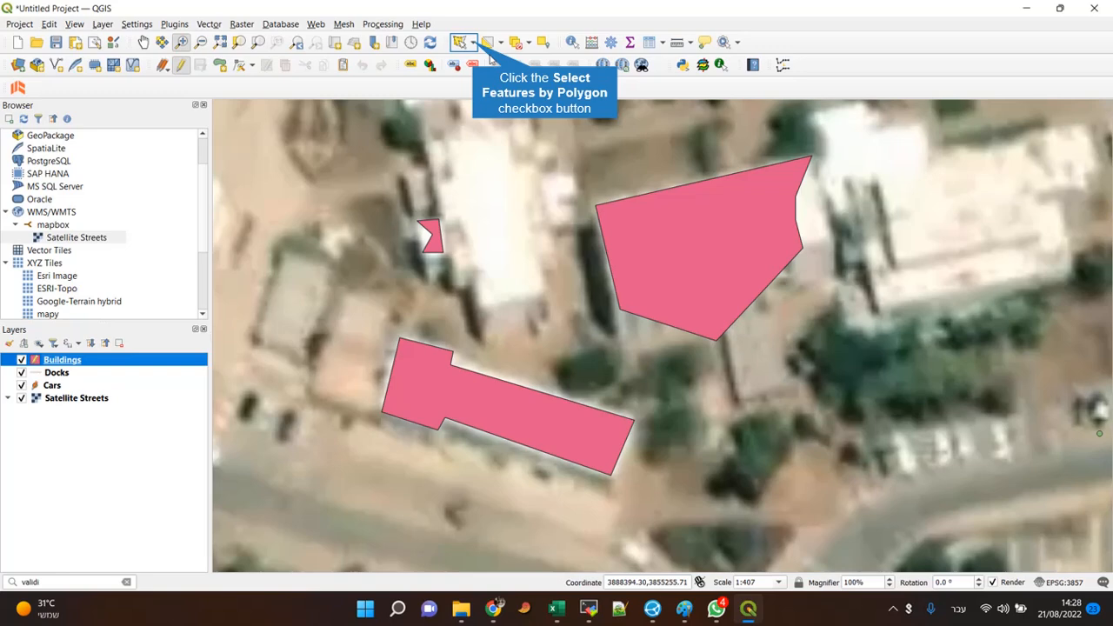
click(475, 41)
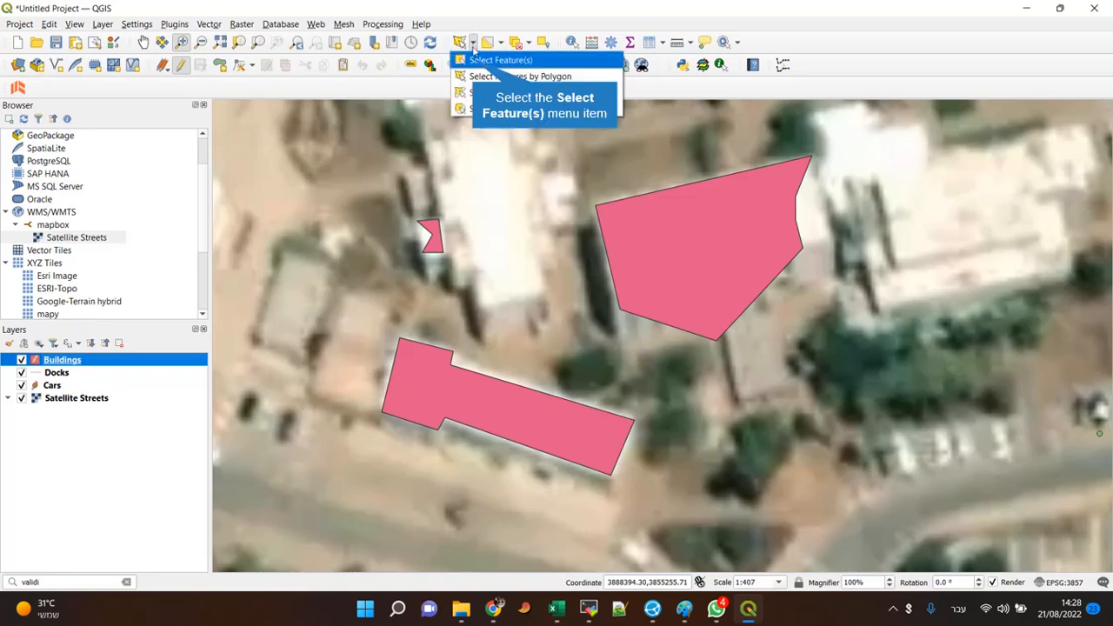
click(714, 267)
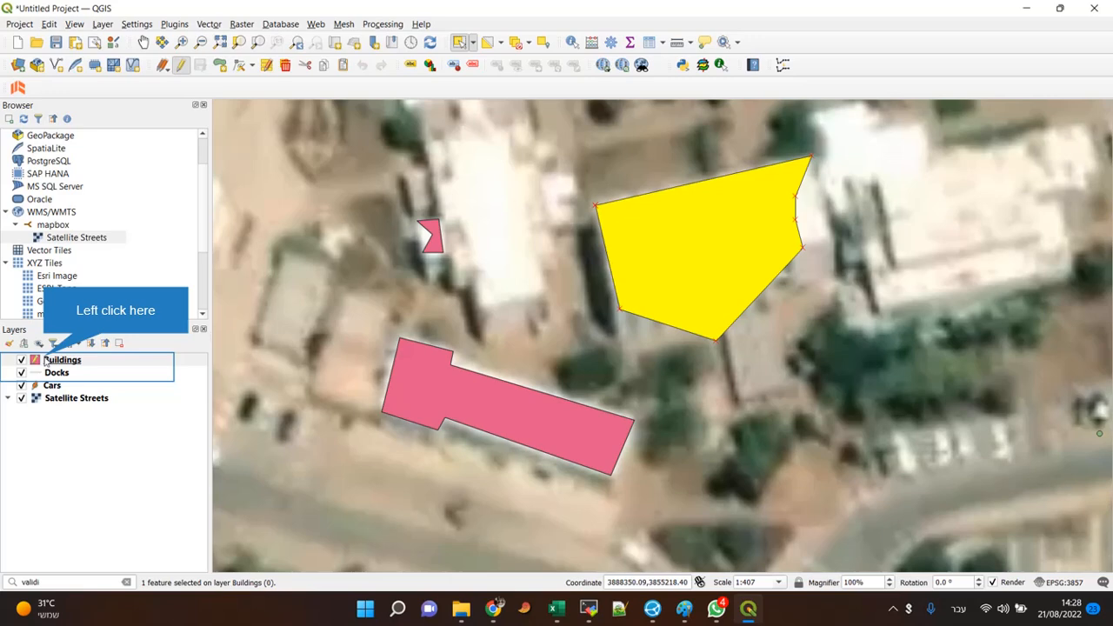
Step: Reopen the Buildings attribute table and select record 2 of 3
right_click(62, 360)
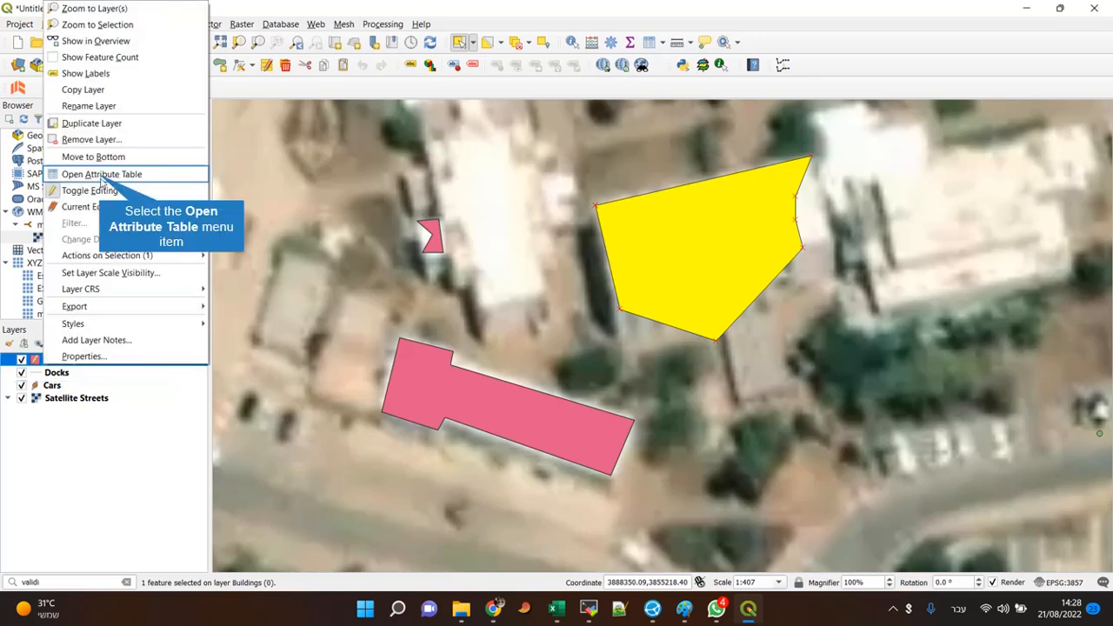
click(101, 174)
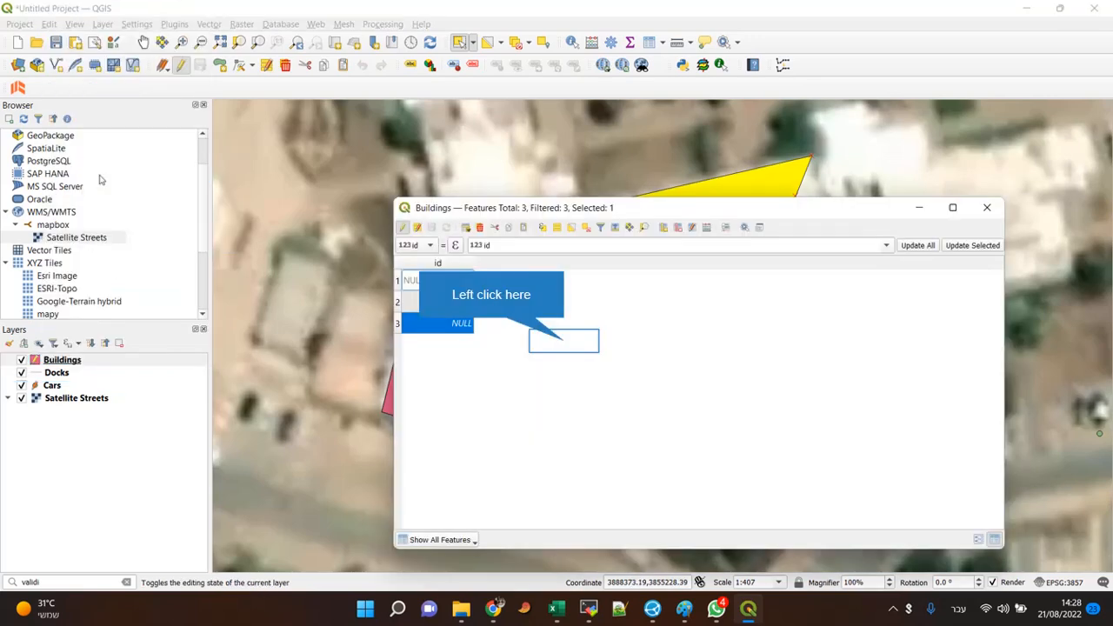
mouse_move(564, 341)
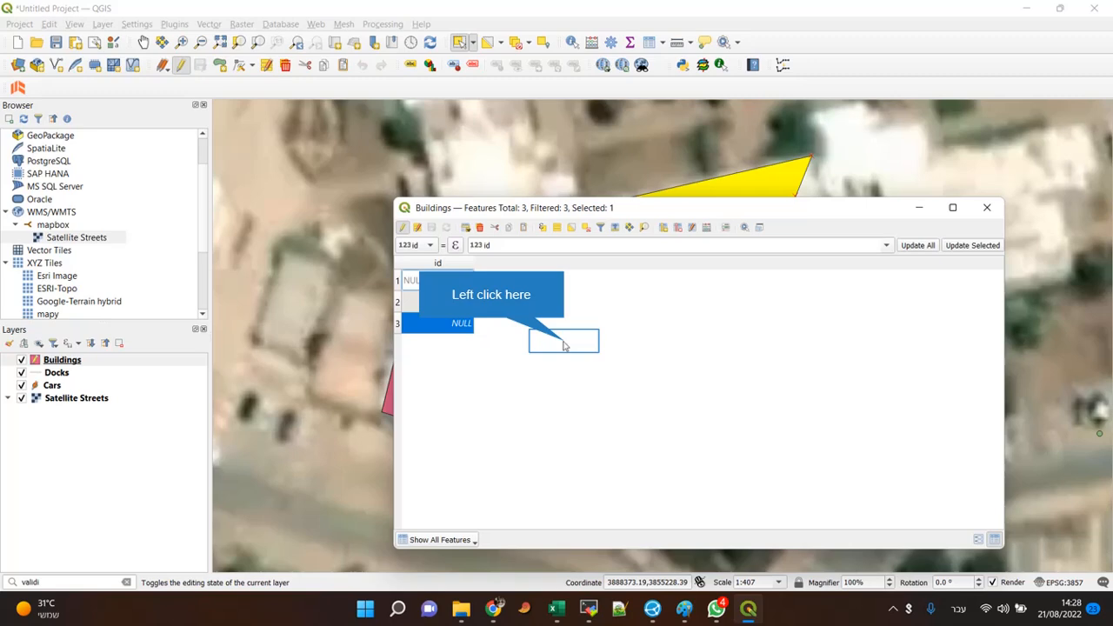
click(410, 300)
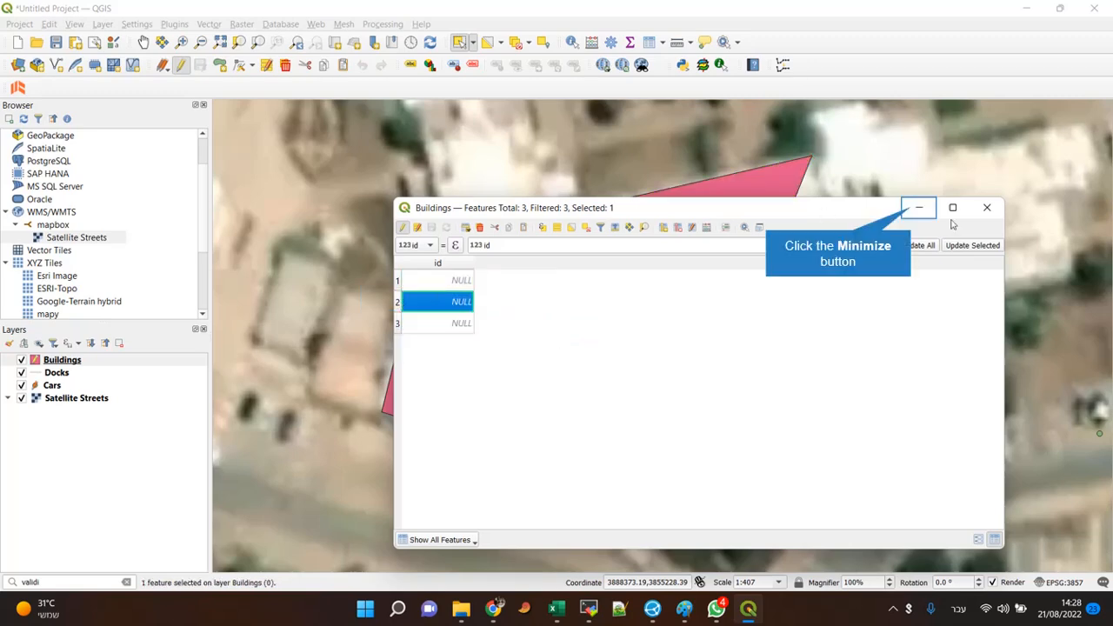
Step: Delete the selected triangular building from the attribute table, leaving two records
click(919, 207)
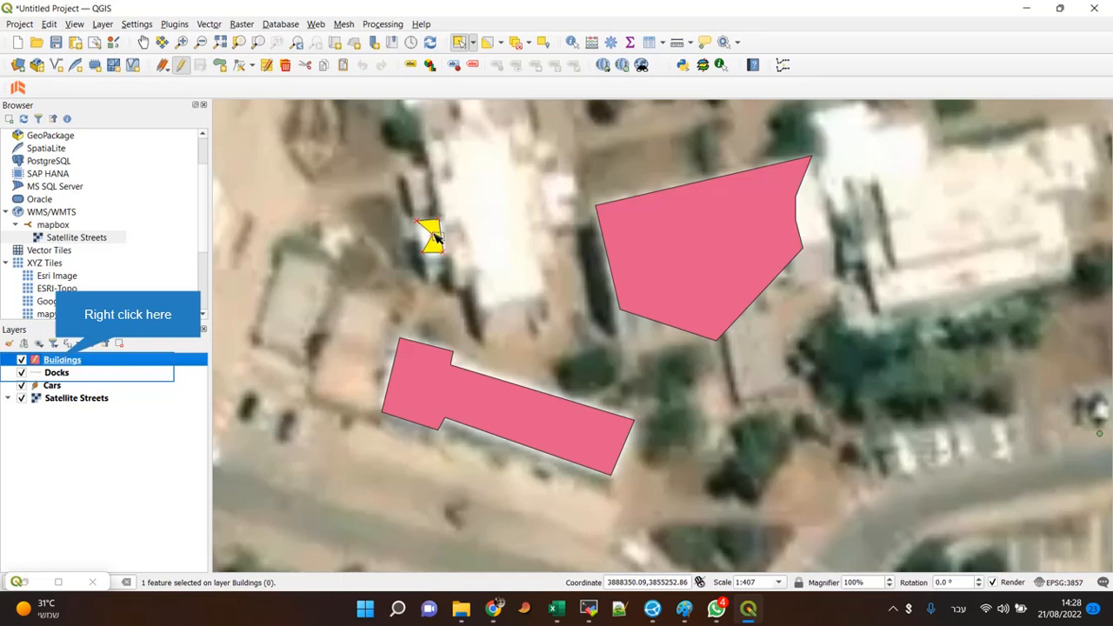
mouse_move(460, 233)
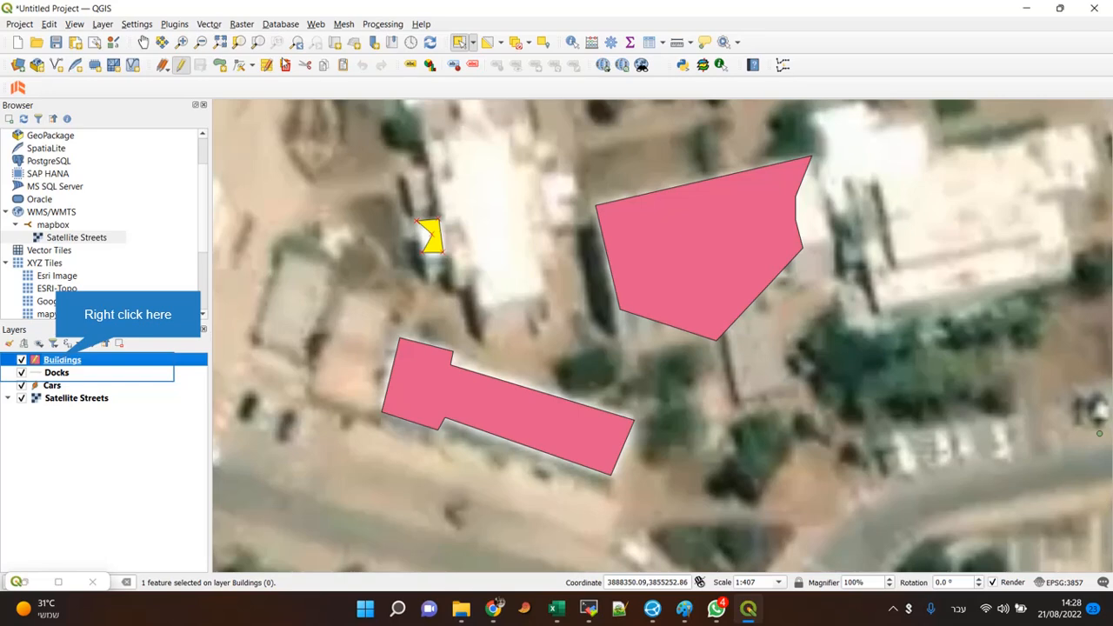
right_click(62, 359)
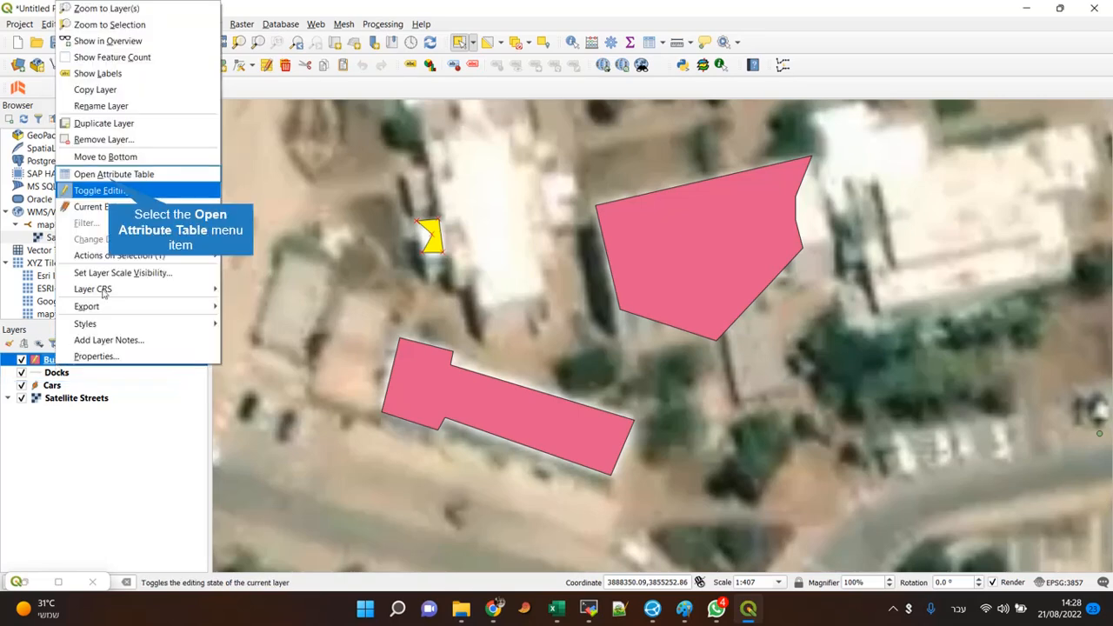
click(114, 174)
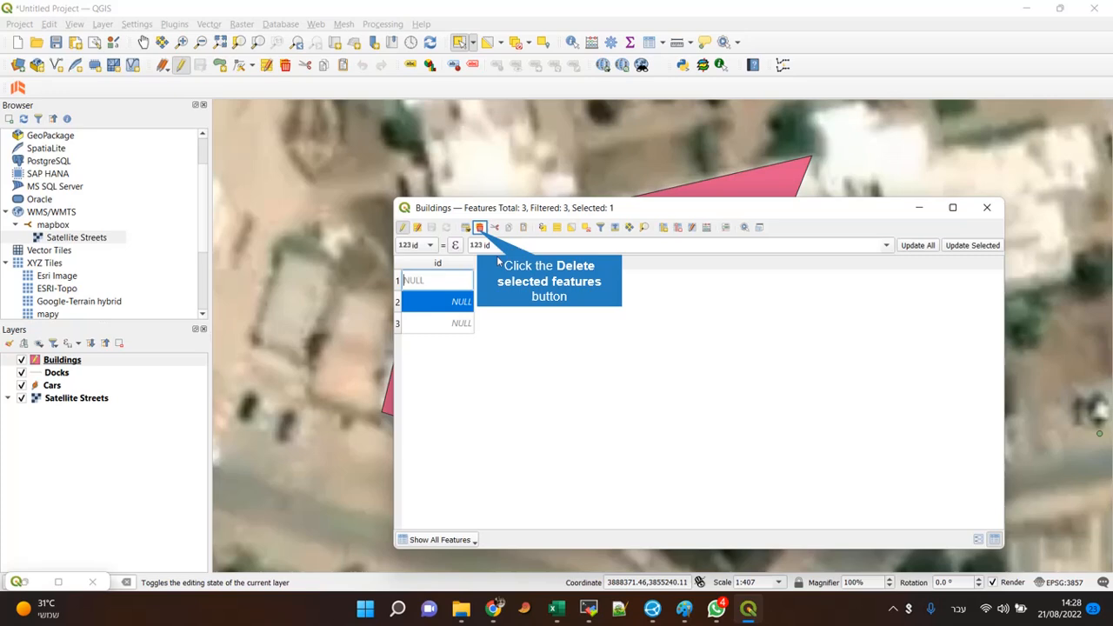
click(480, 227)
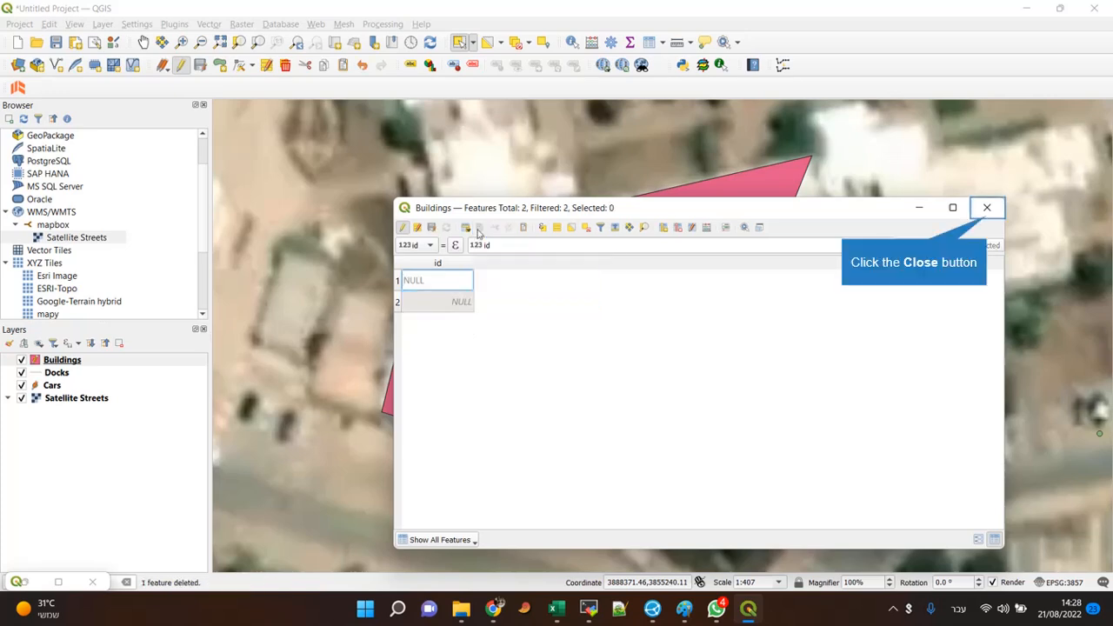
click(987, 207)
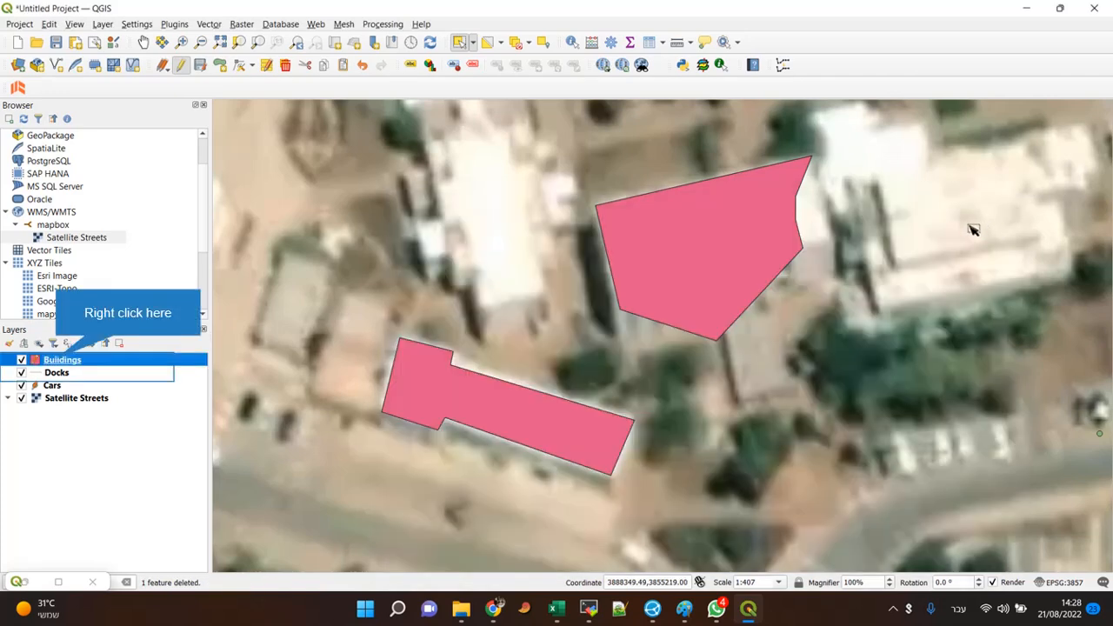
mouse_move(631, 386)
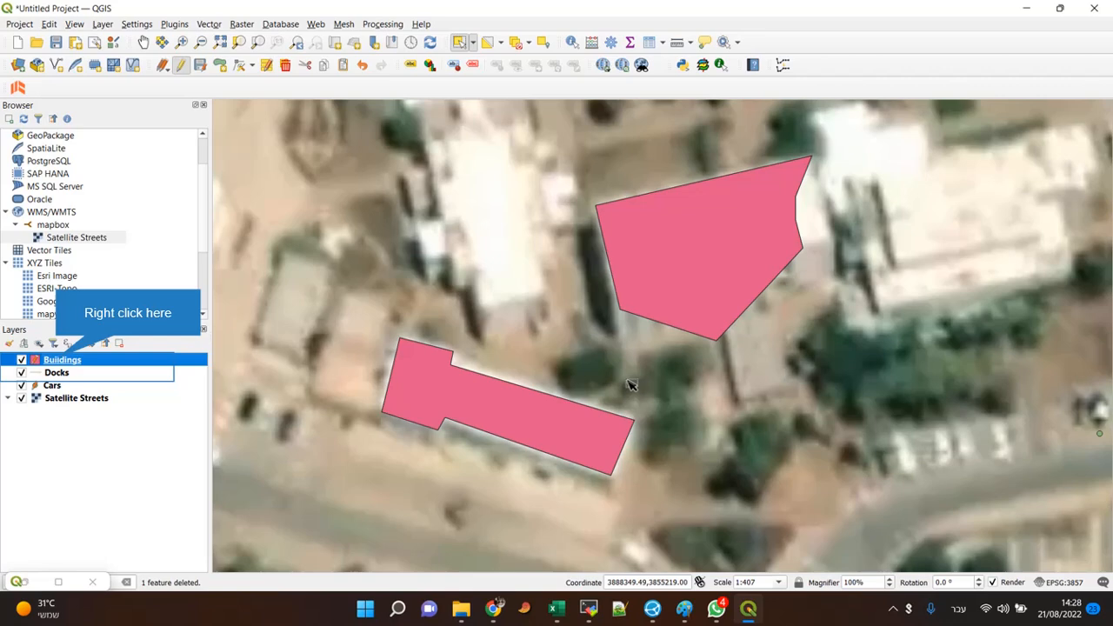
mouse_move(620, 391)
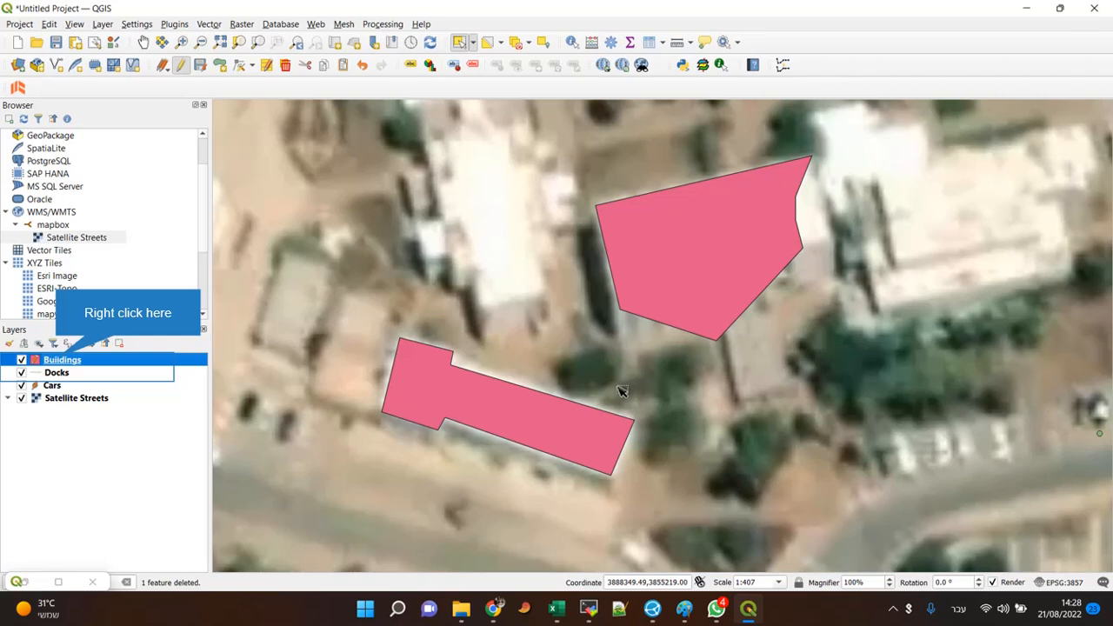
mouse_move(600, 404)
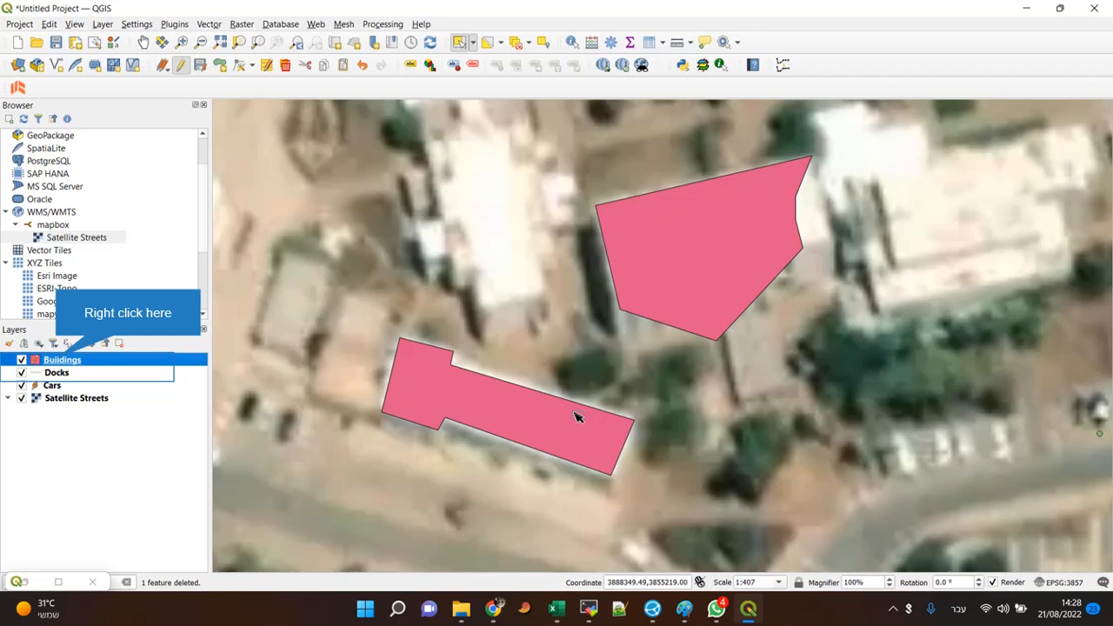
mouse_move(565, 428)
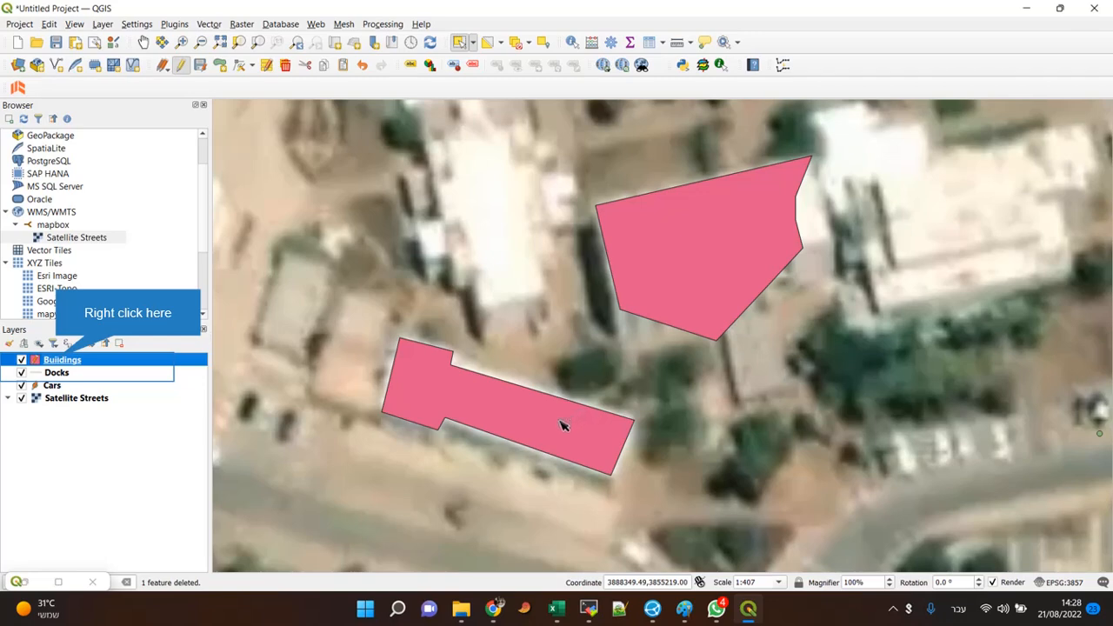
mouse_move(558, 429)
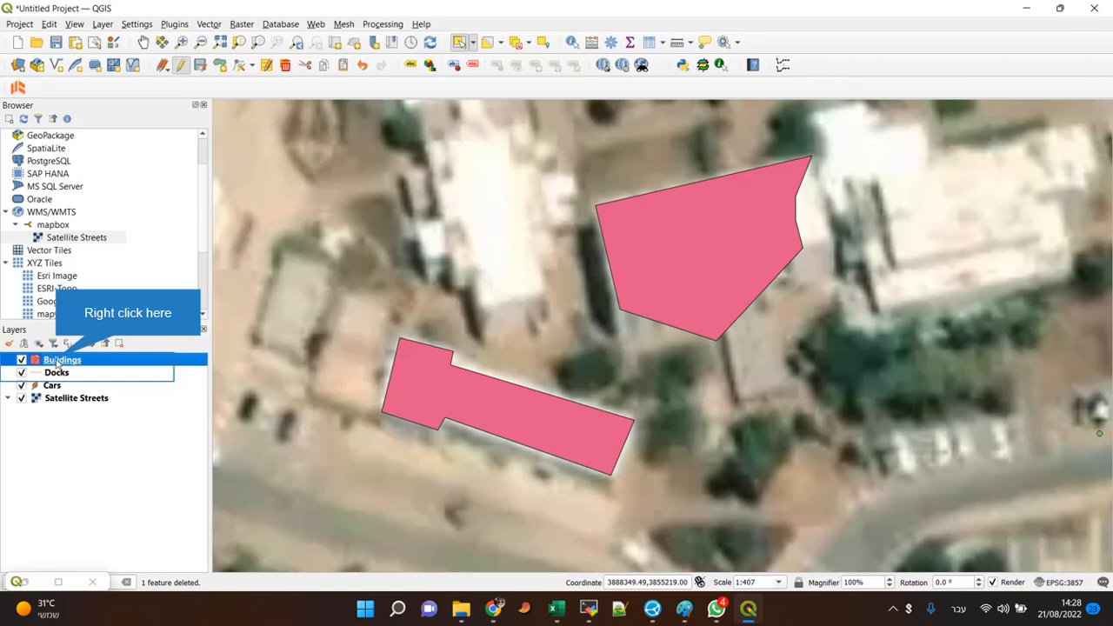
Step: Switch the Buildings layer out of editing mode from its context menu
right_click(61, 359)
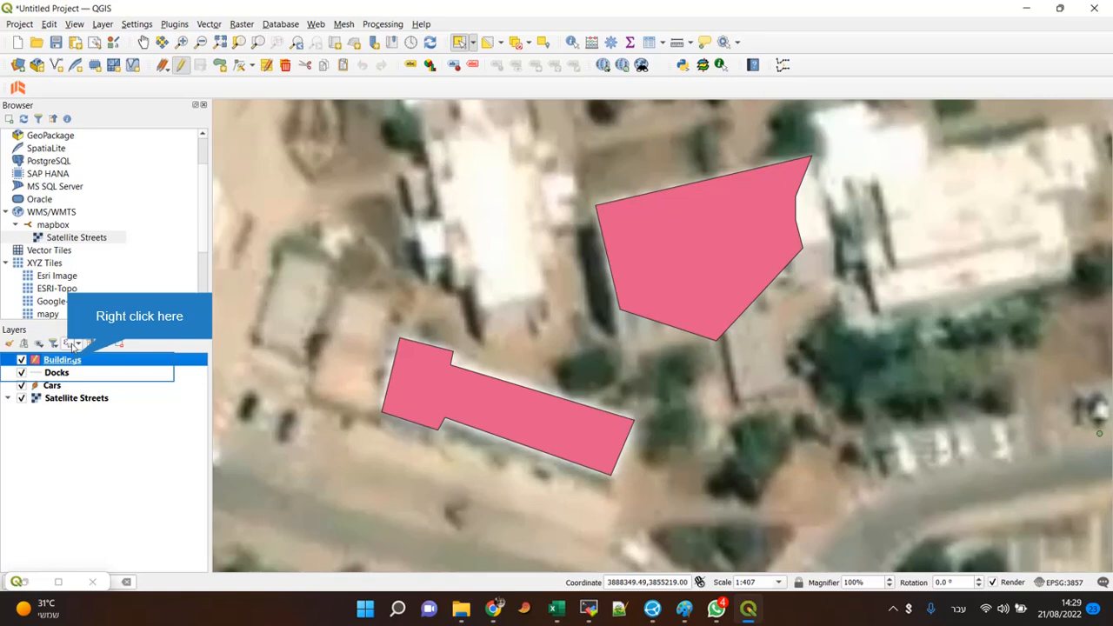
right_click(62, 359)
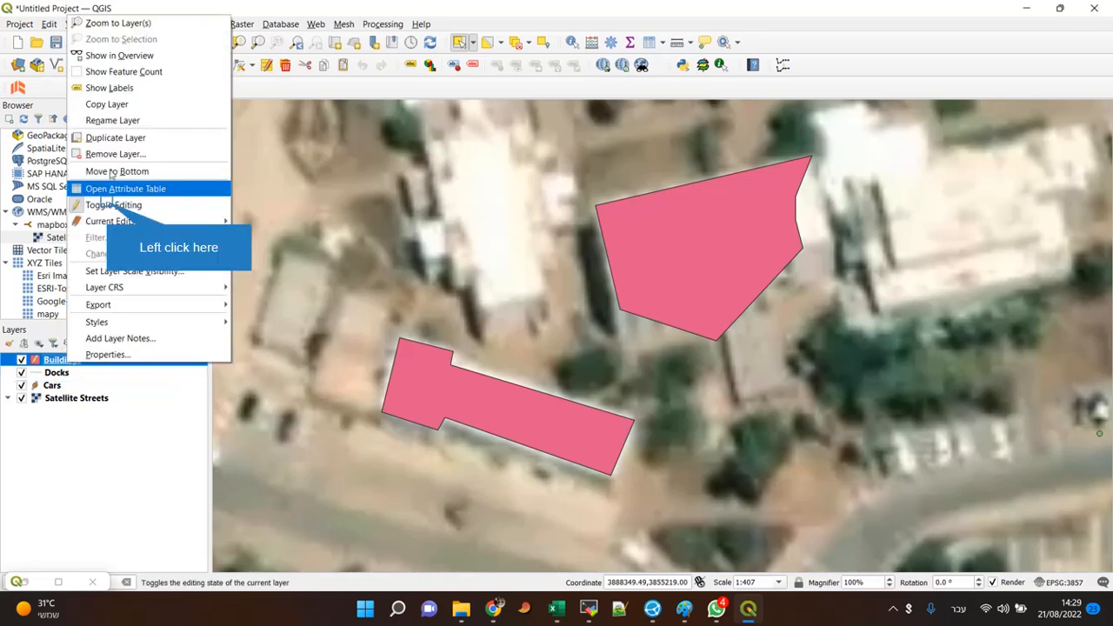
click(126, 189)
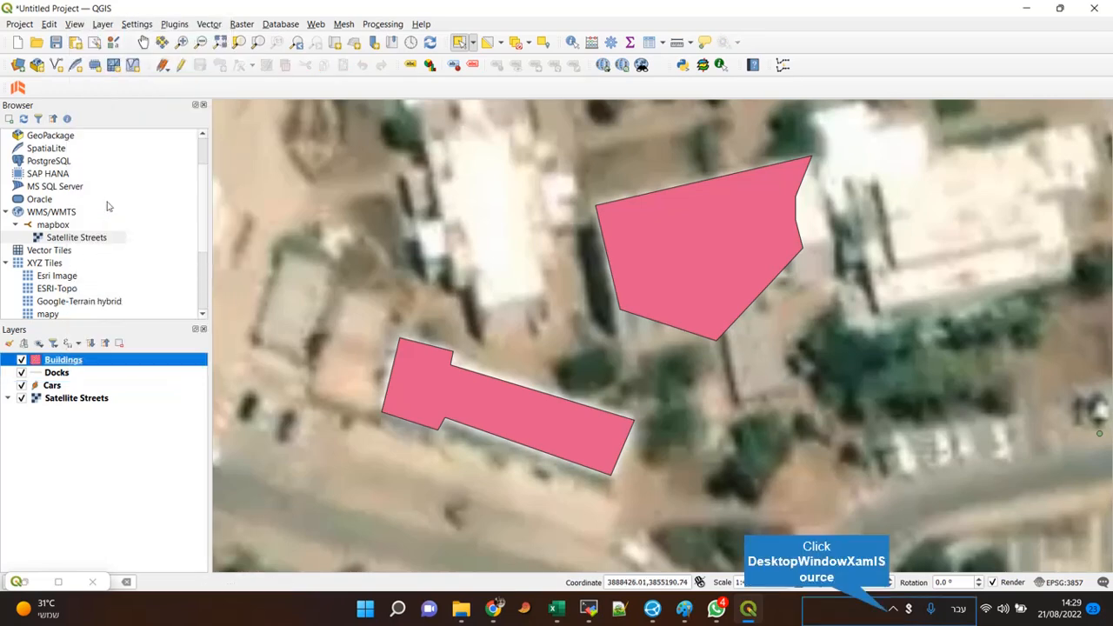